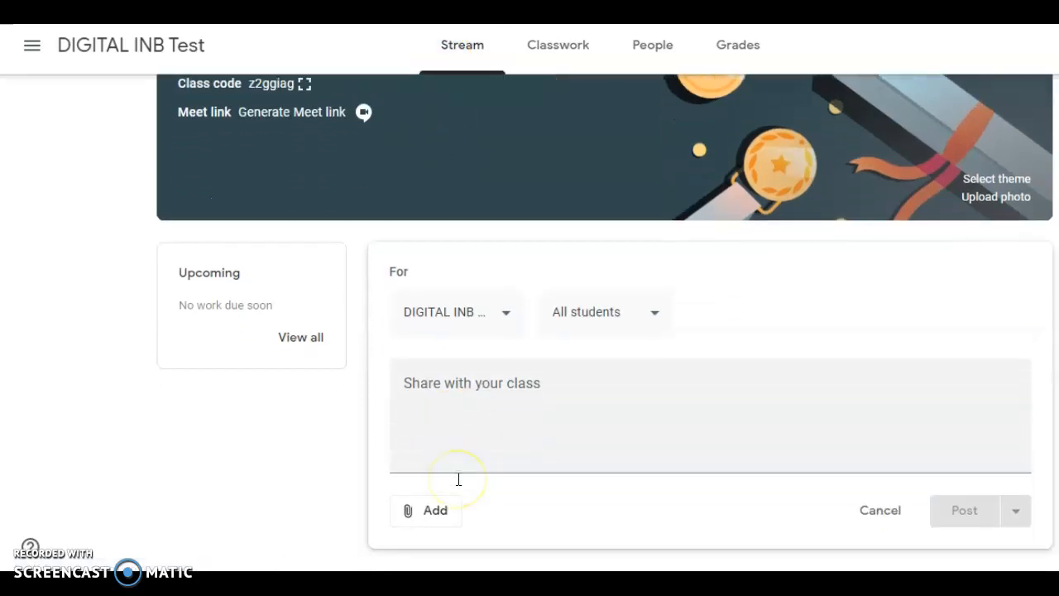
Attach the Scientific Method Digital Interactive Notebook Master from Google Drive to the post.
left_click(425, 510)
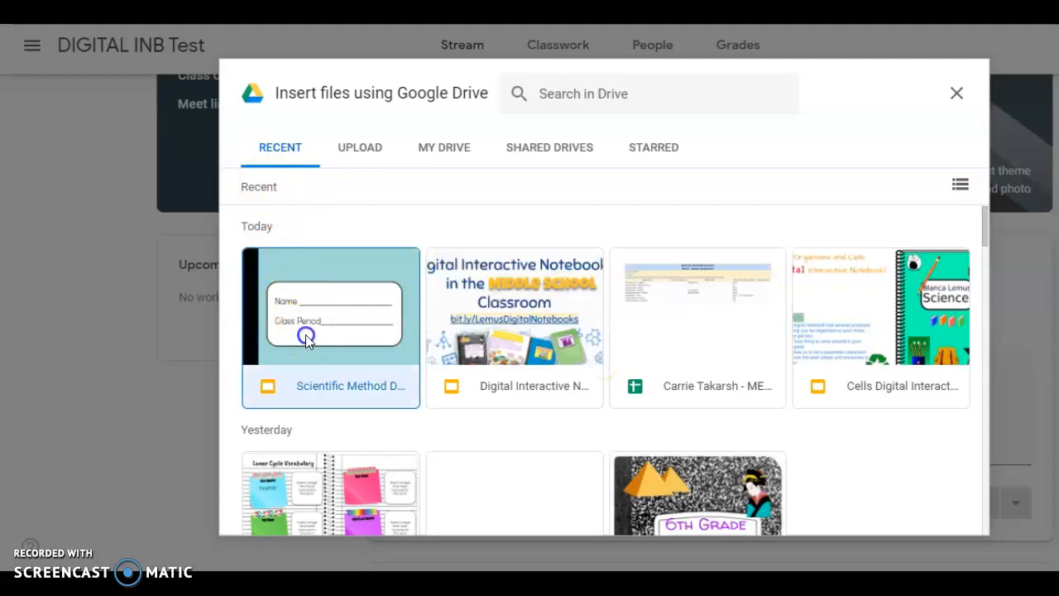
left_click(330, 327)
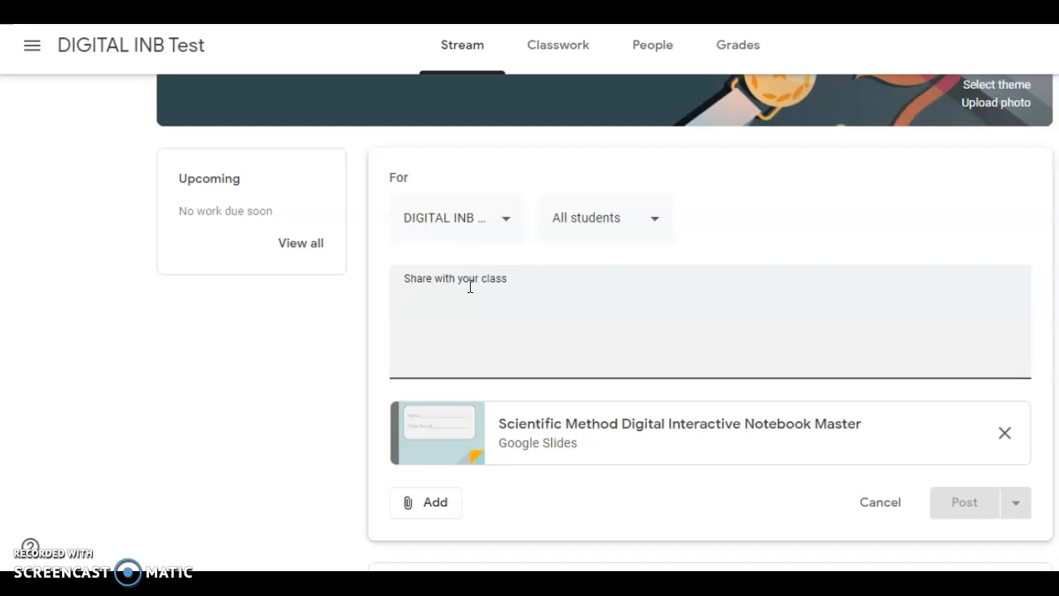
Write "Copy and add slide 6." in the post and publish it to DIGITAL INB Test.
type("Copy and add sli")
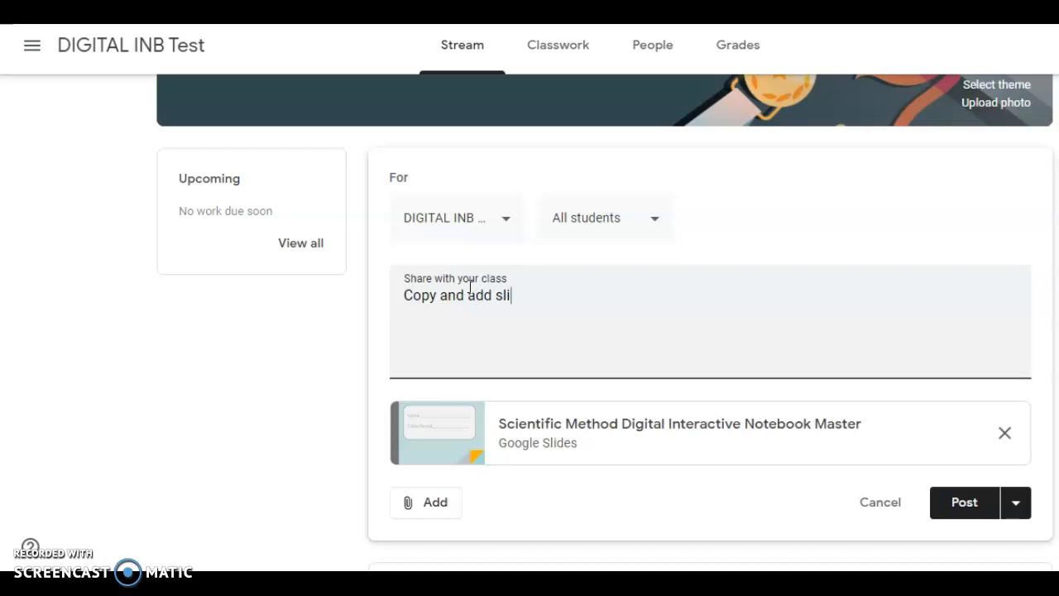
type("de 6.")
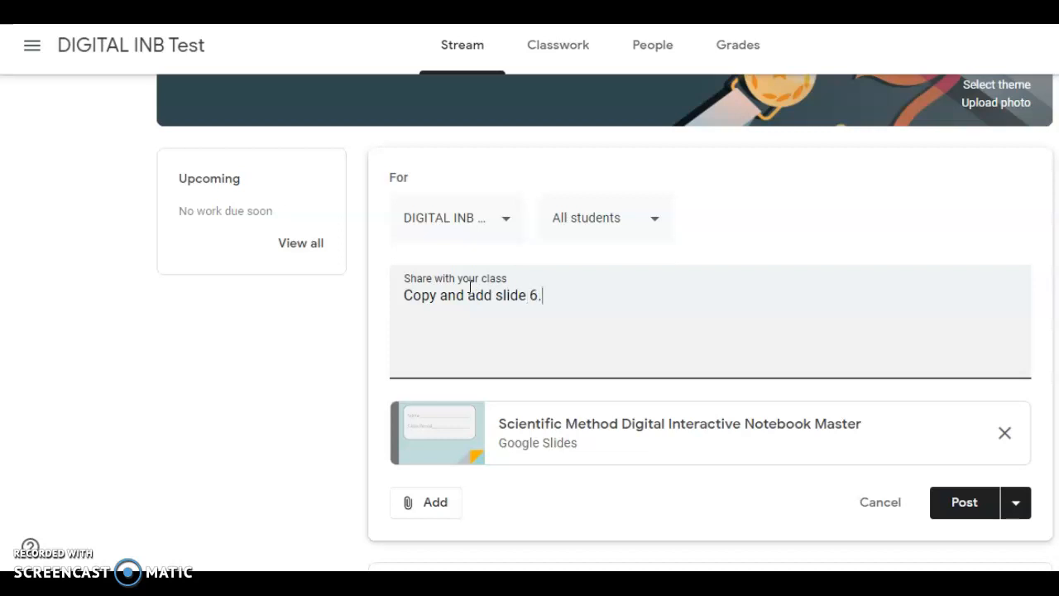
left_click(964, 502)
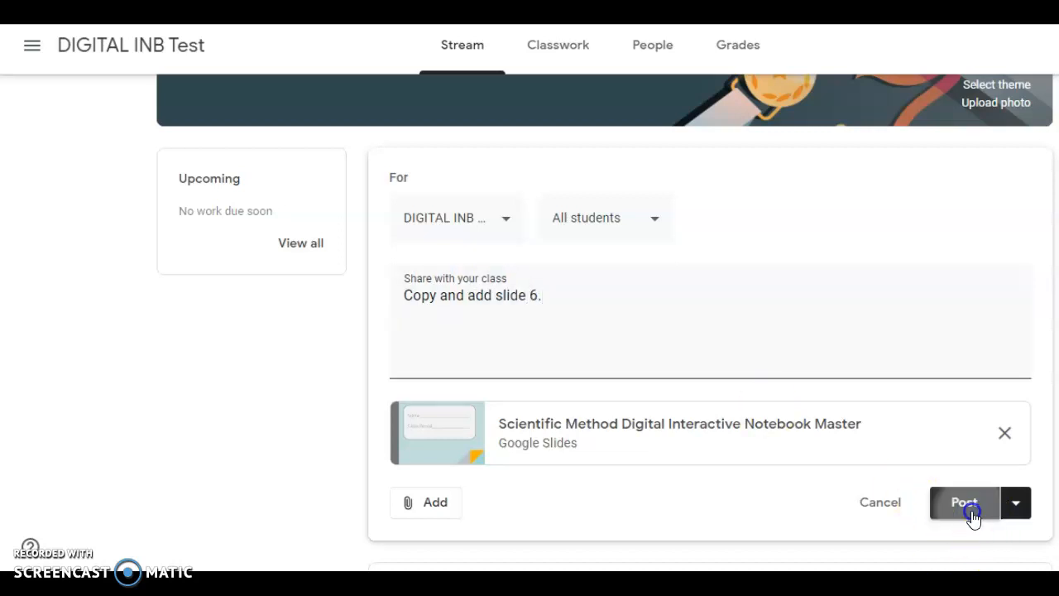
left_click(963, 502)
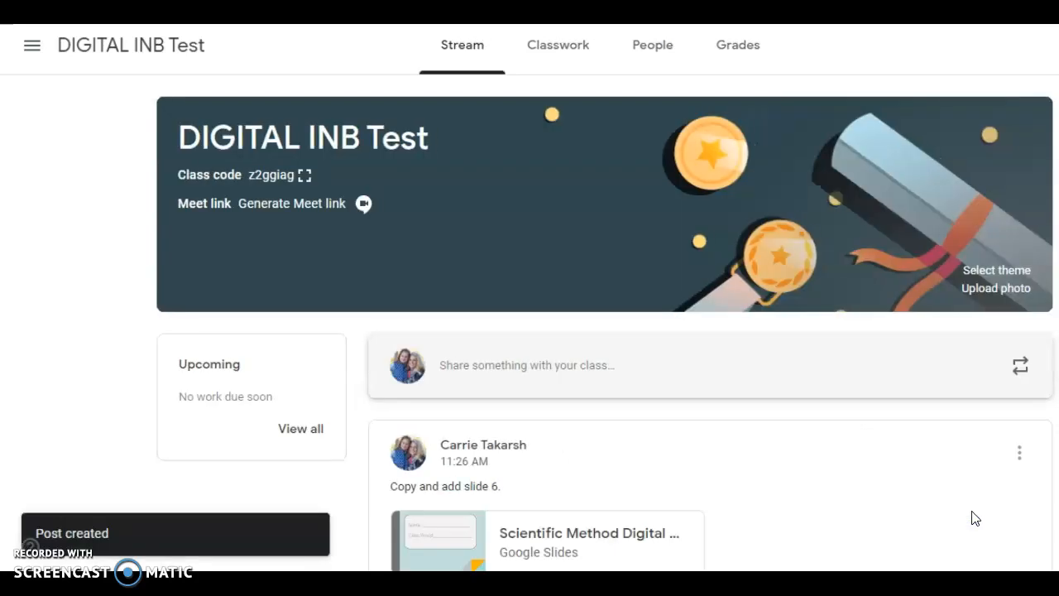
scroll("down", 3)
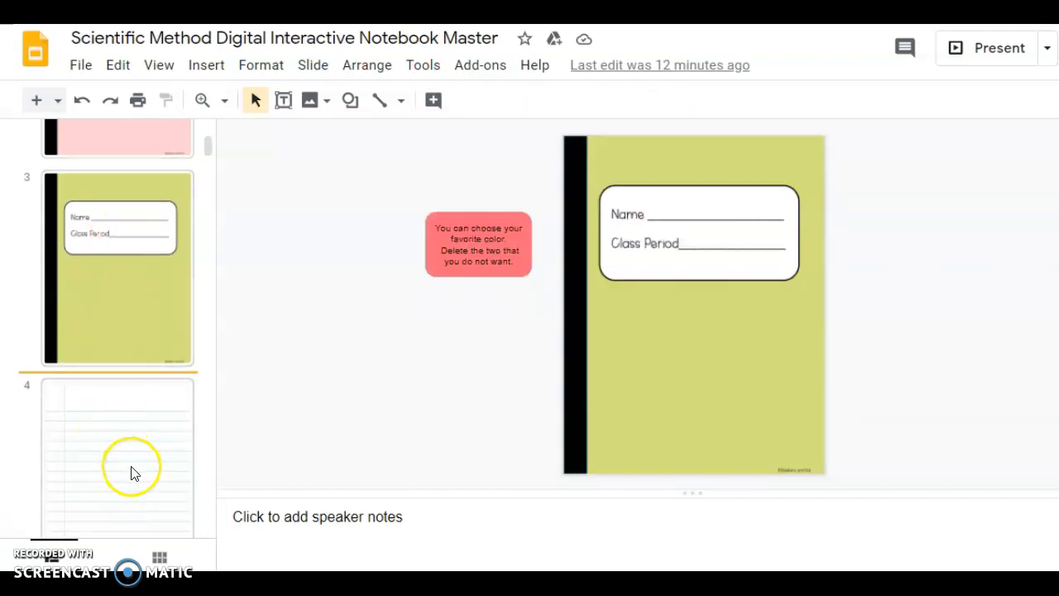
mouse_move(136, 360)
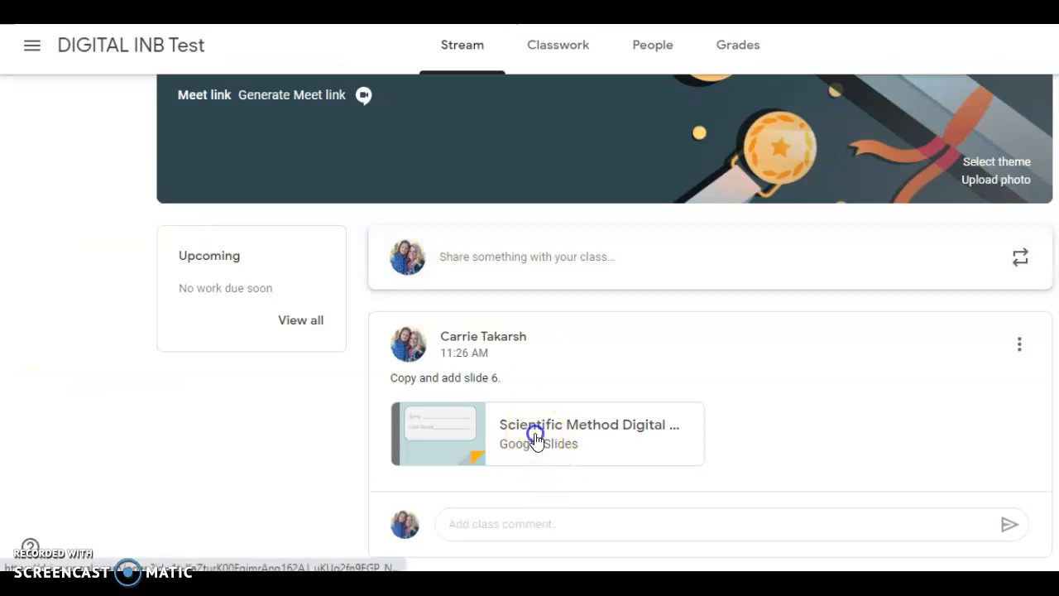
Open the attached master notebook and copy slide 6, Scientific Method Vocabulary.
left_click(546, 433)
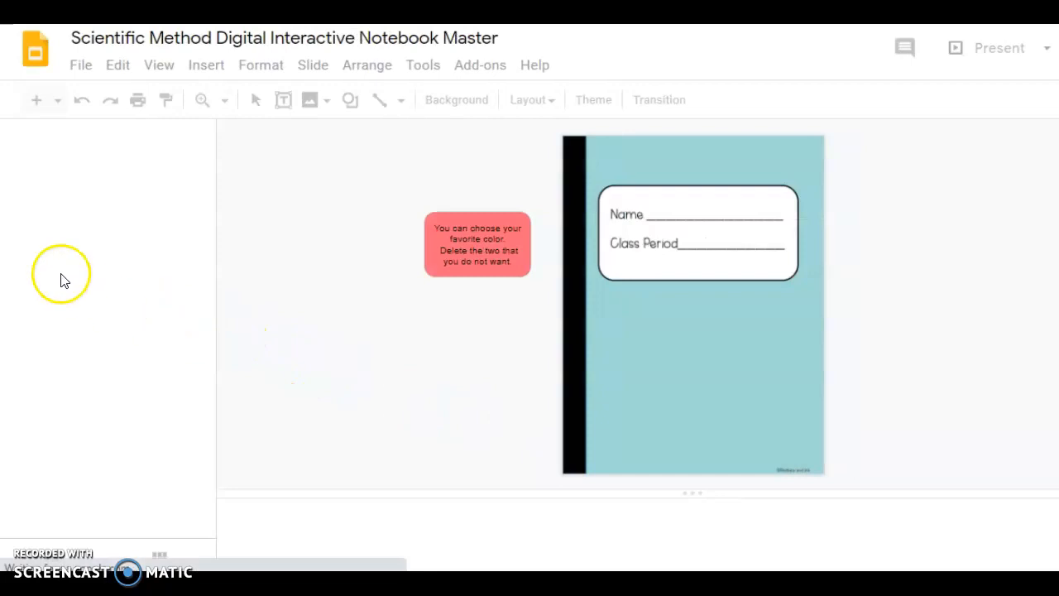
mouse_move(48, 242)
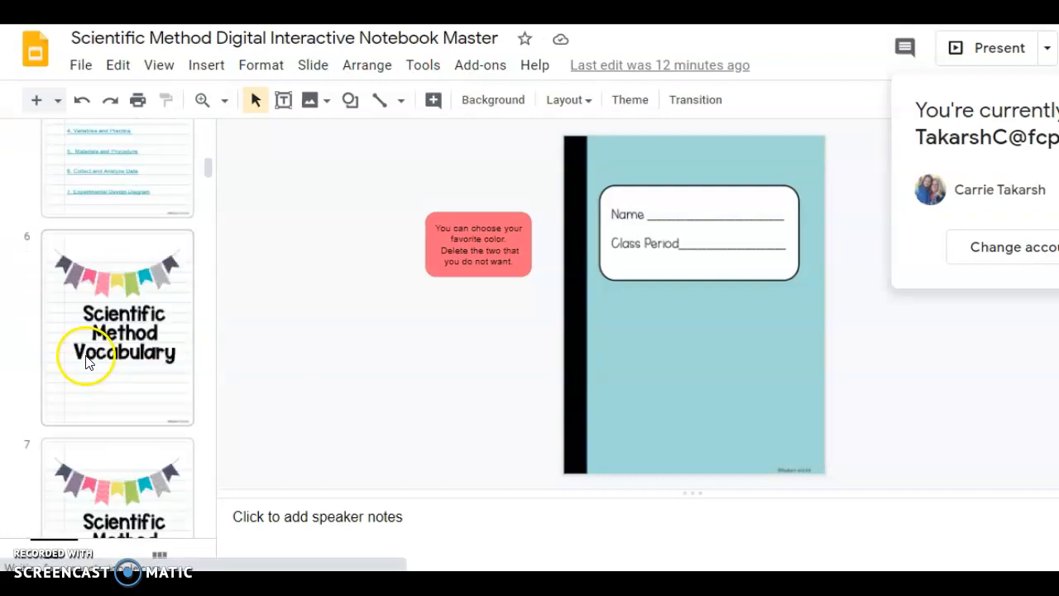
left_click(117, 327)
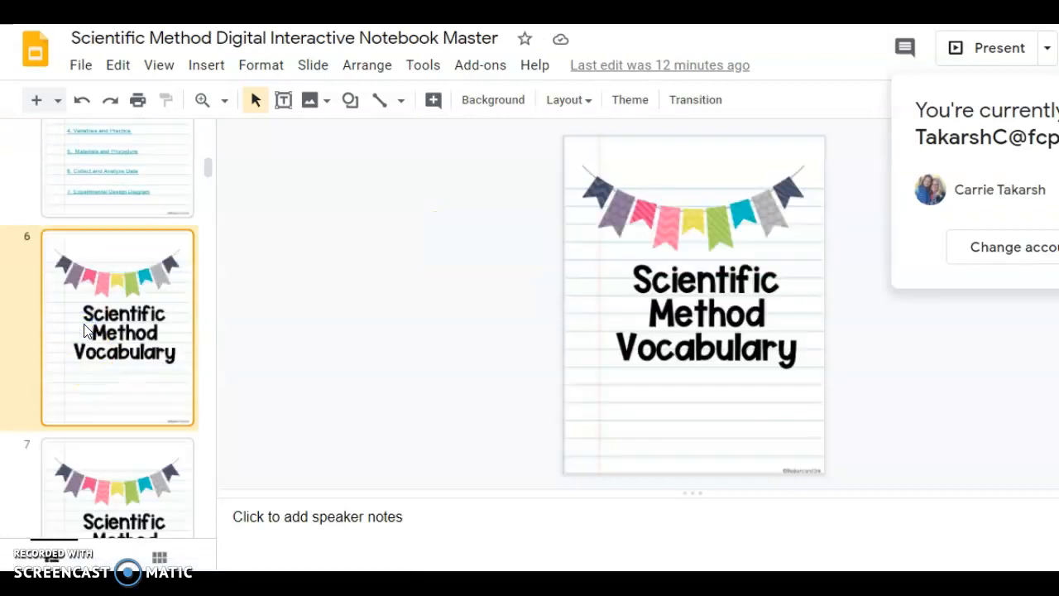
right_click(118, 327)
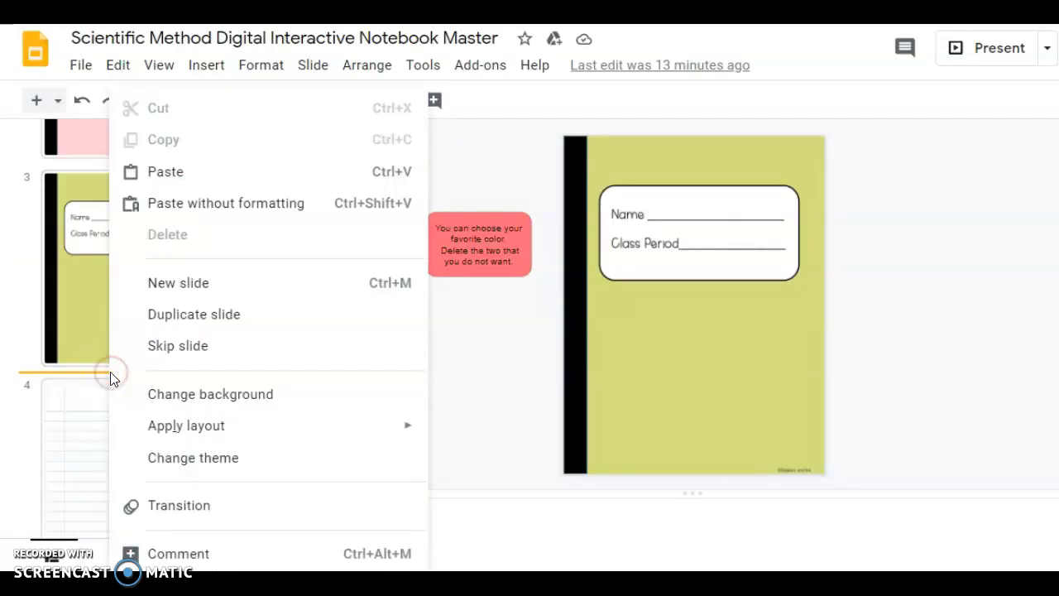
mouse_move(172, 172)
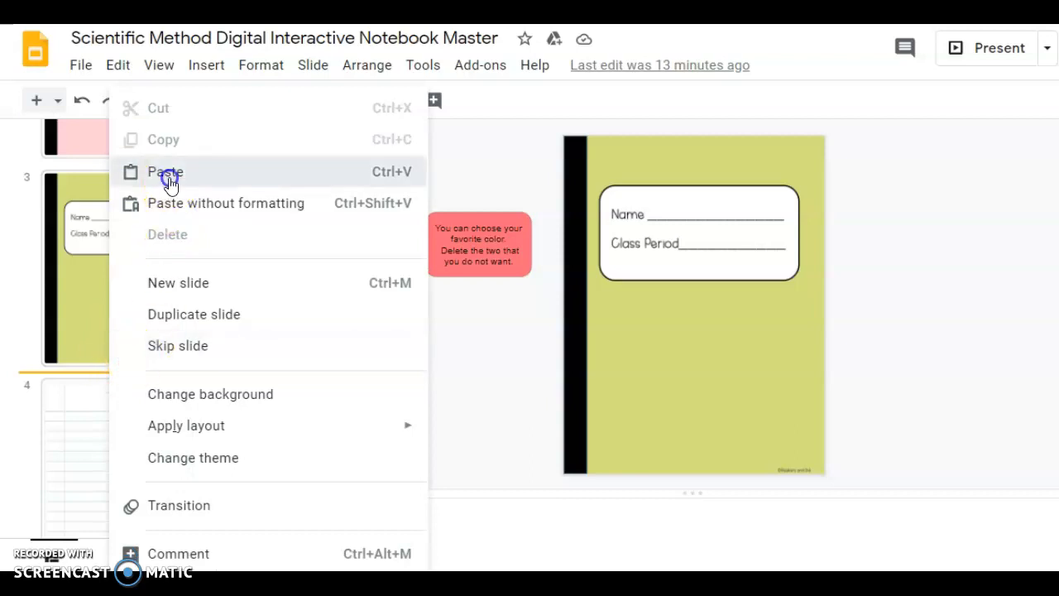
Paste the Scientific Method Vocabulary slide into the student notebook as slide 4.
left_click(166, 171)
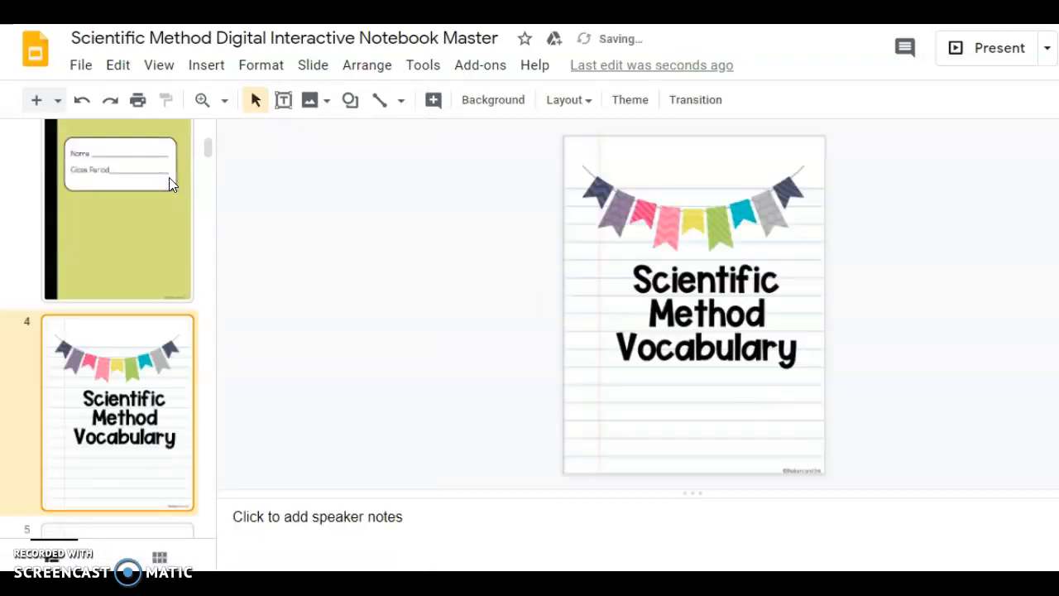